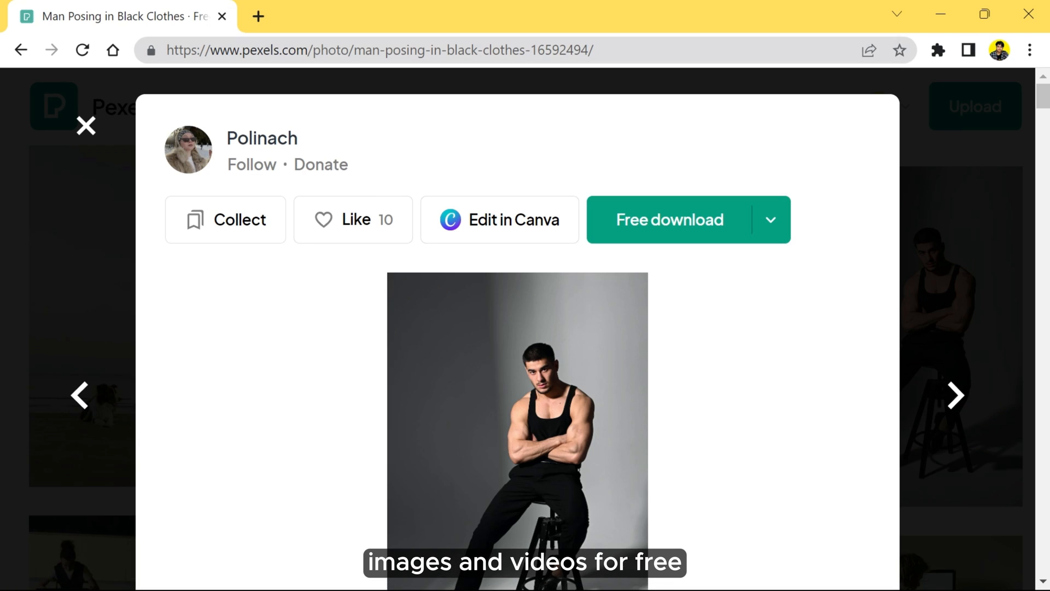
Step: Scroll the 'men sitting on a chair' results and pick the photo of the man on the stool
scroll("down", 3)
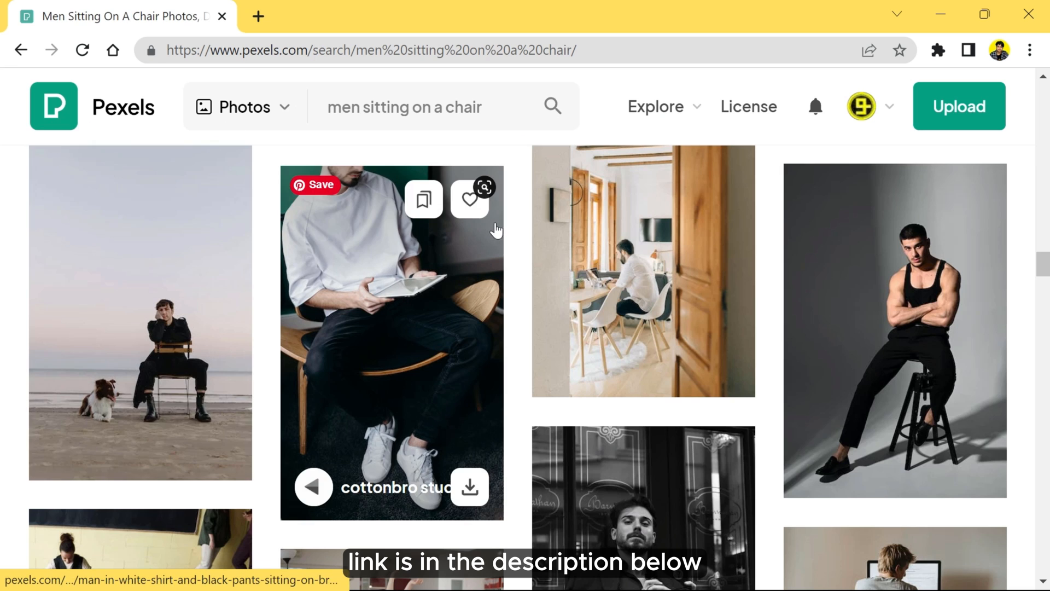
scroll("down", 3)
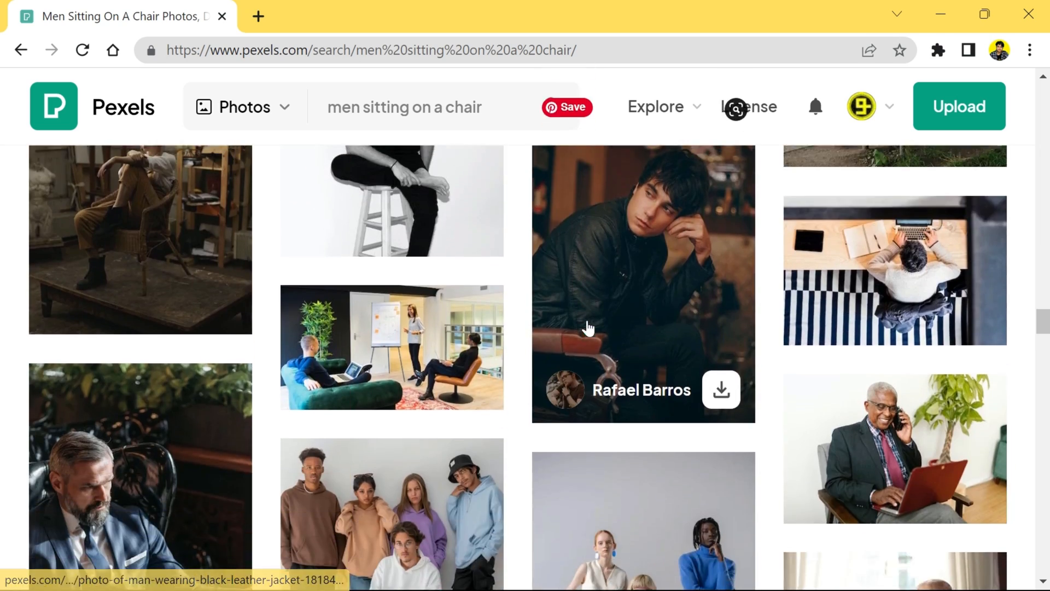
left_click(314, 567)
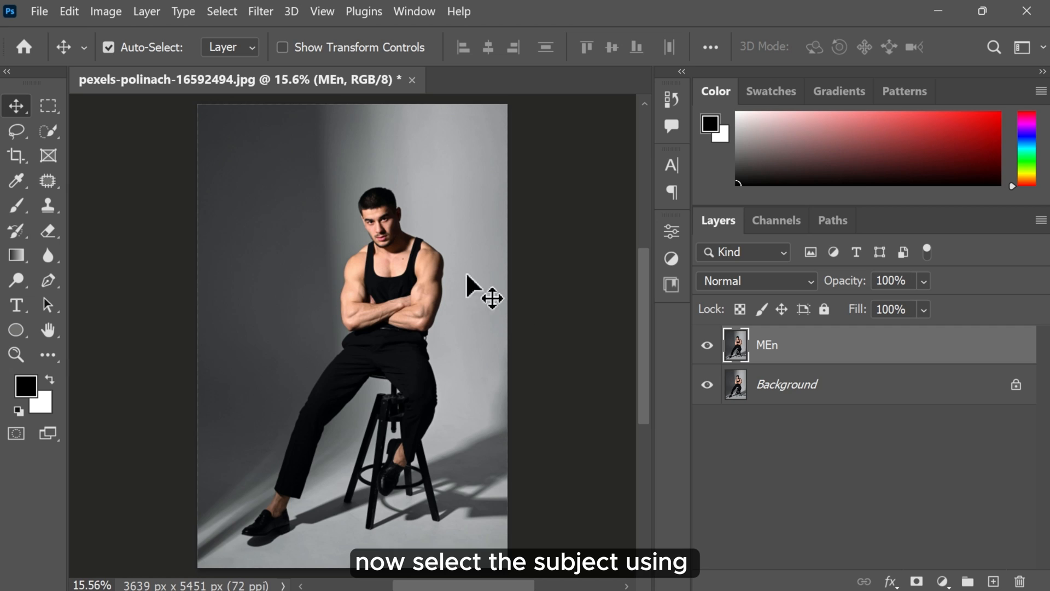
Step: Switch to the Quick Selection Tool and run Select Subject on the man and his stool
left_click(16, 130)
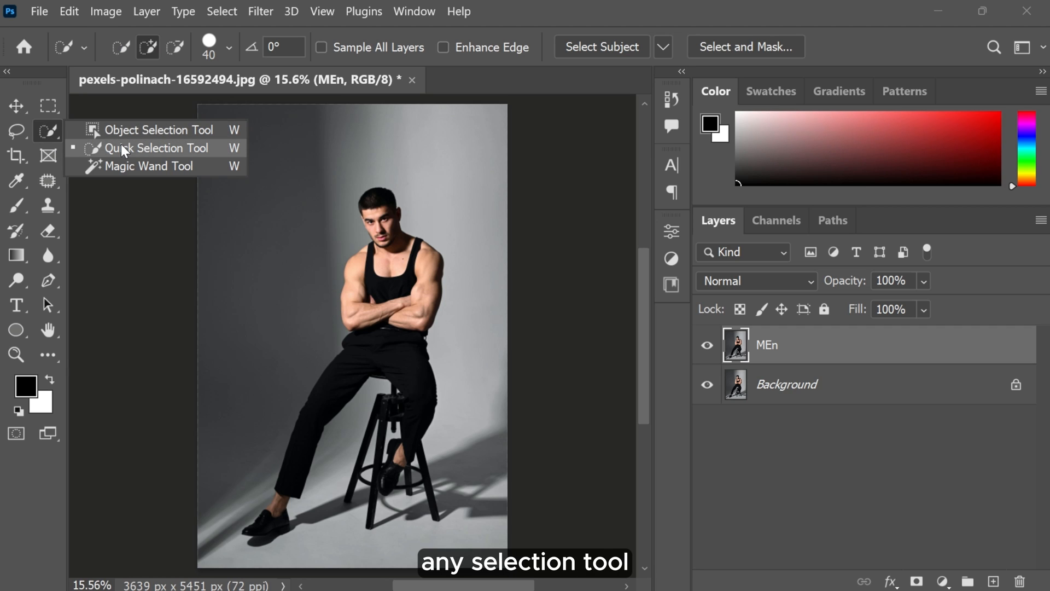
left_click(157, 147)
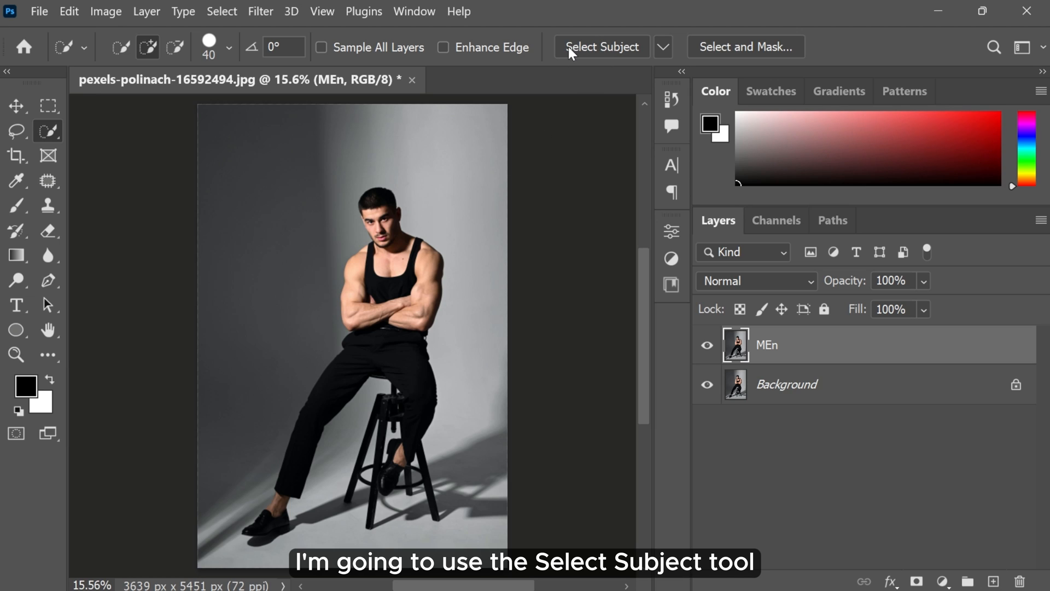
left_click(663, 47)
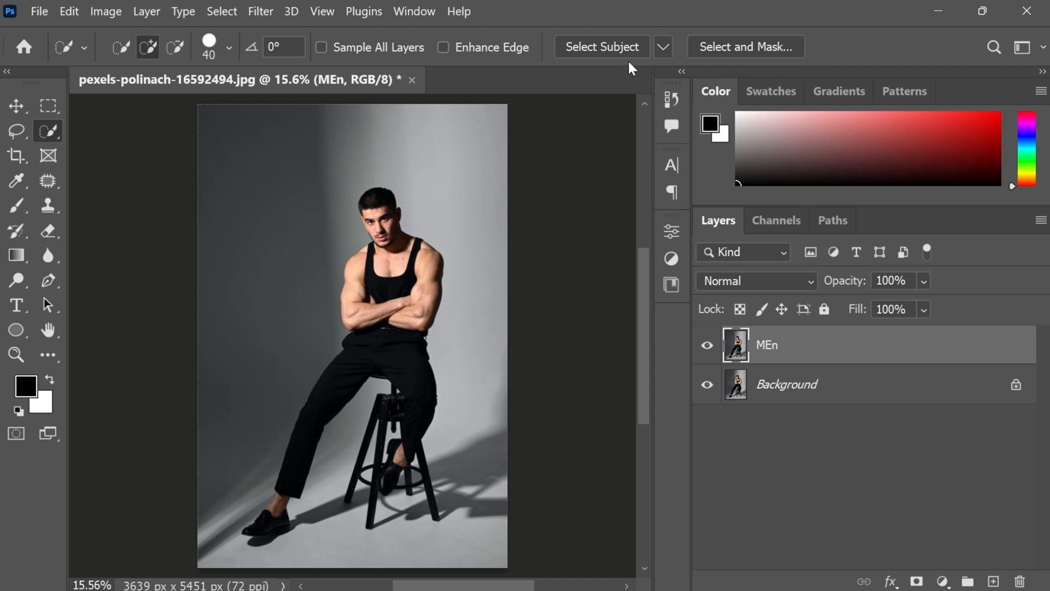
Step: Let Select Subject finish in the recovered file so the man and stool are selected
left_click(601, 48)
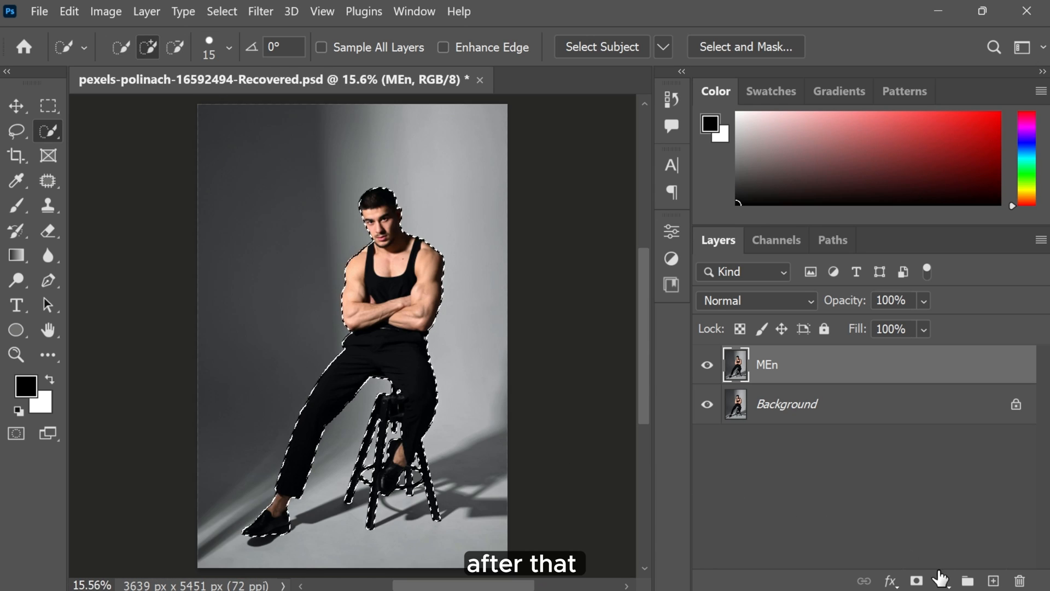
Step: Add a yellow Solid Color fill layer masked to the selected man
left_click(939, 581)
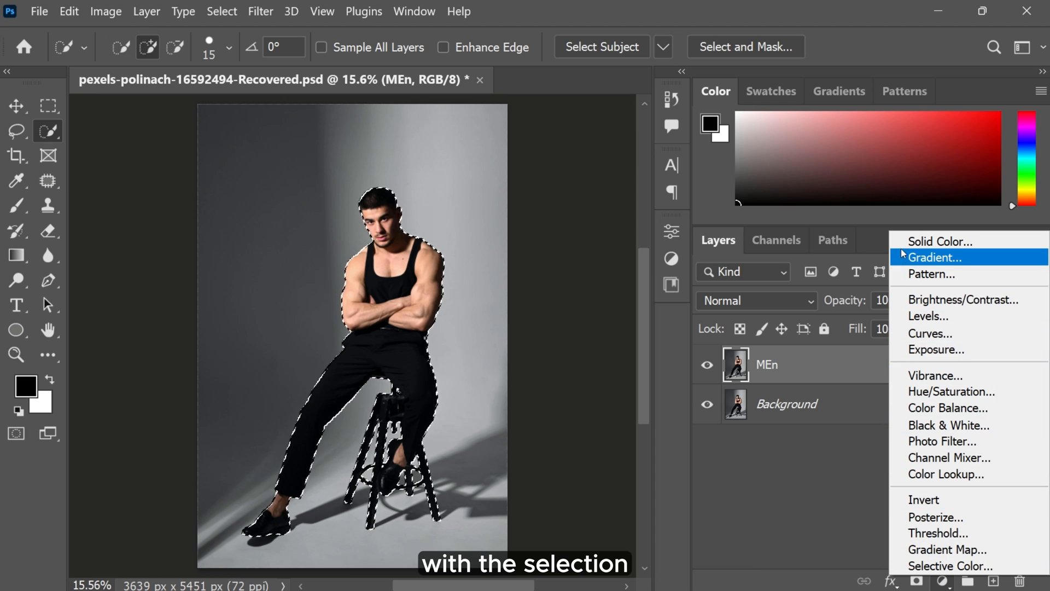
left_click(939, 242)
type("ffd200")
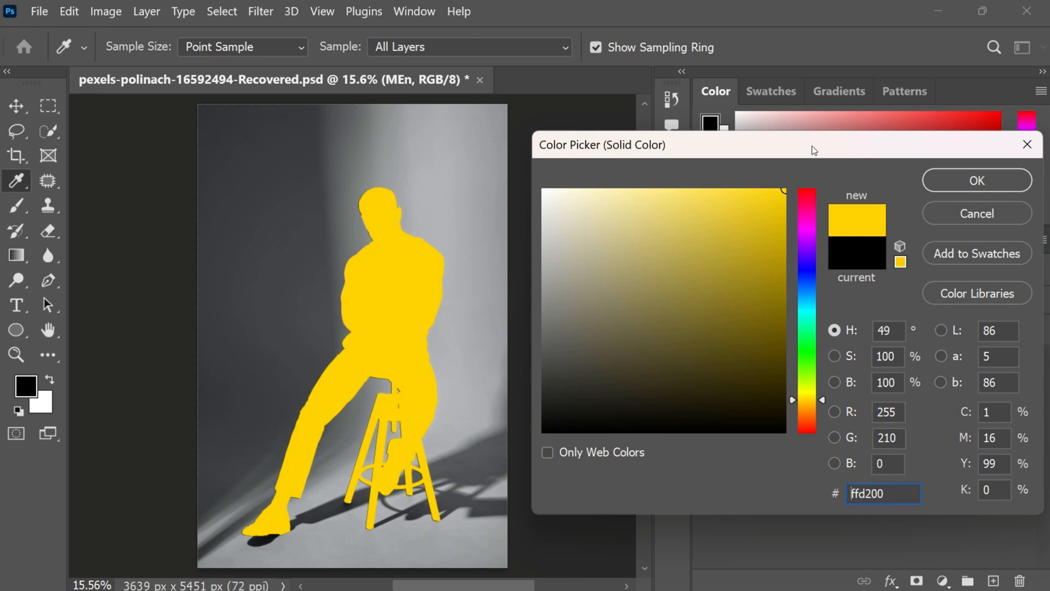
left_click(976, 181)
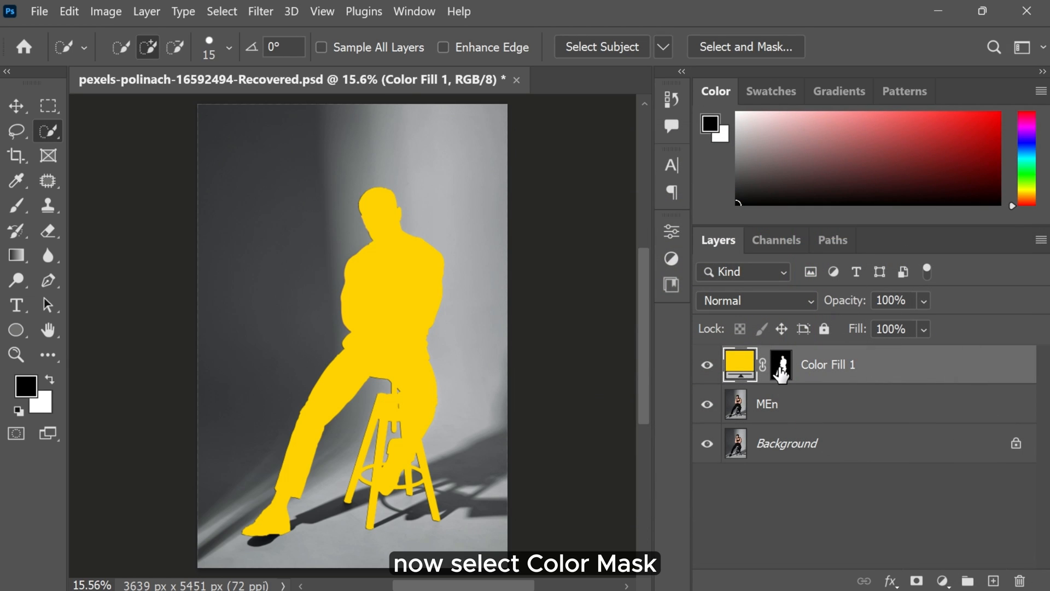
Step: Target the fill layer's mask and set its blend mode to Multiply
left_click(756, 300)
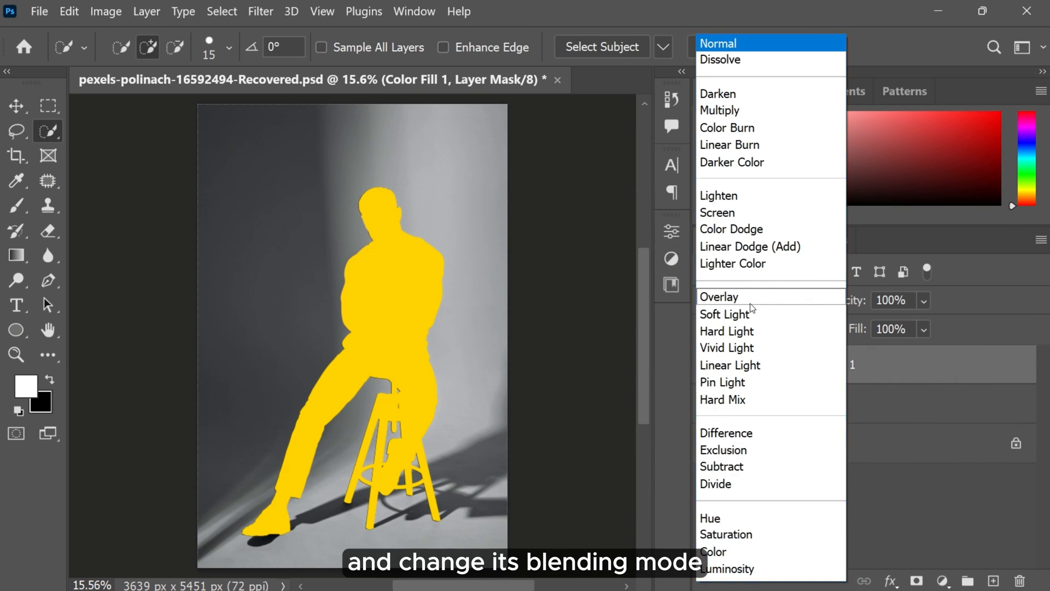
left_click(720, 110)
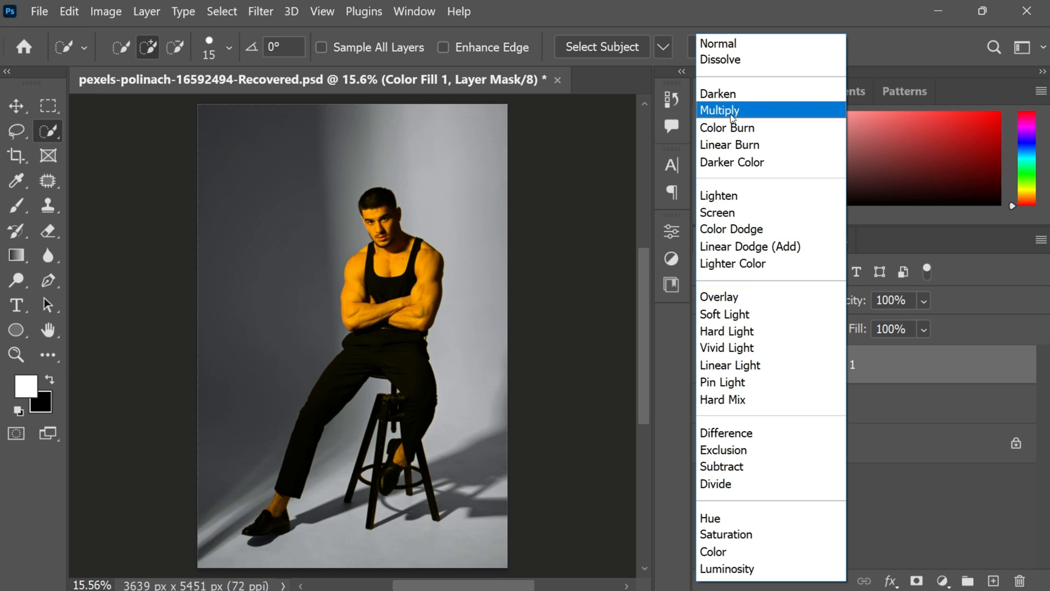
left_click(720, 110)
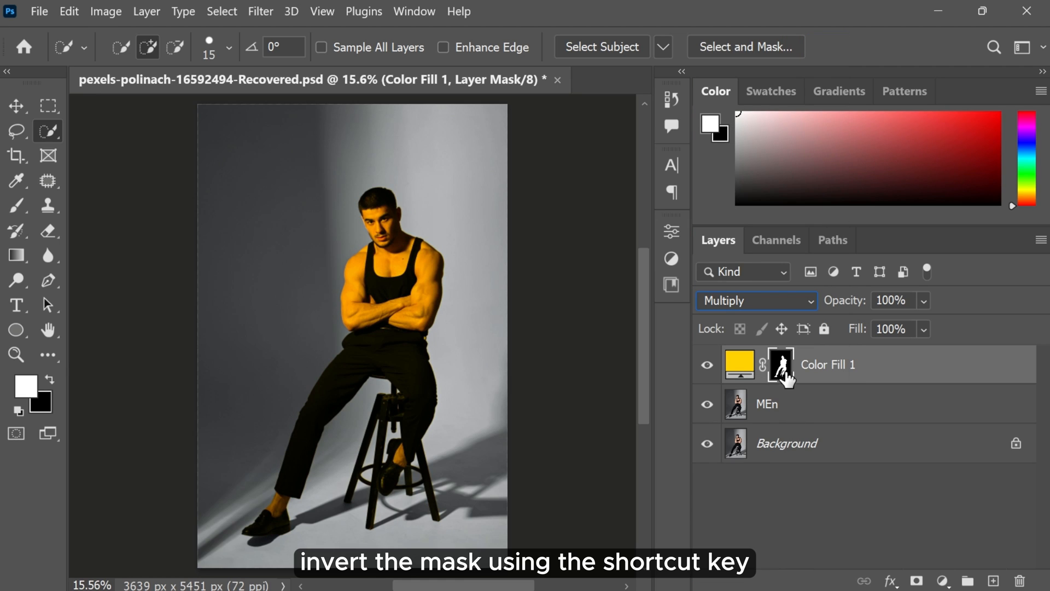
Step: Invert the mask (Ctrl+I) and change the fill to a softer yellow #ffd565 to tint the background
key("ctrl+i")
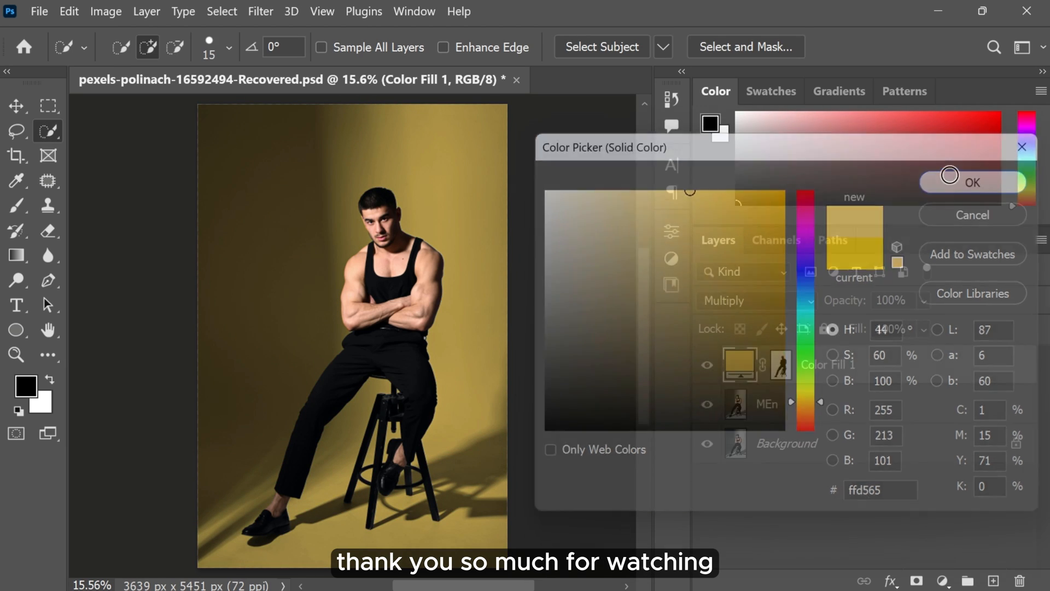
left_click(972, 181)
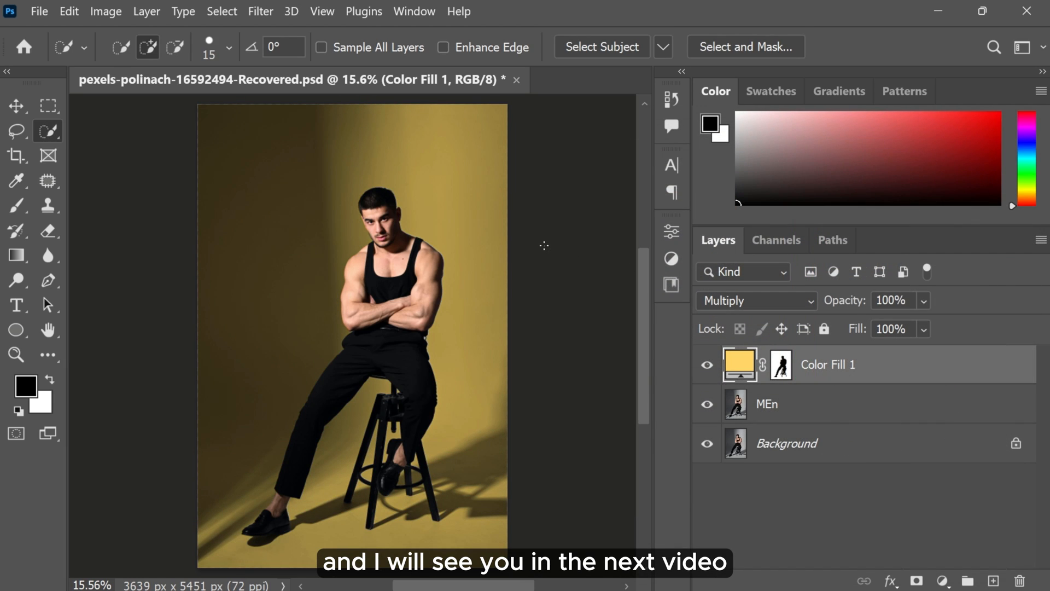